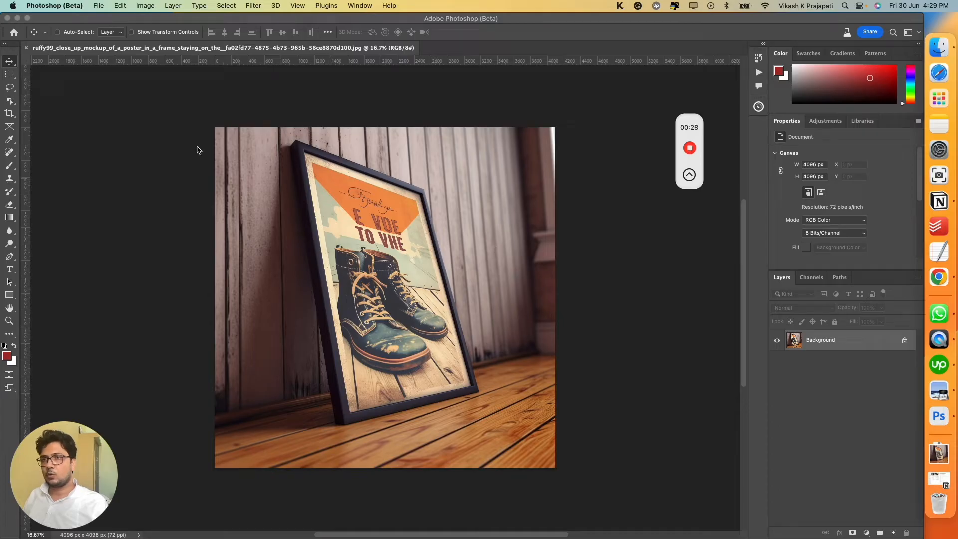
mouse_move(339, 233)
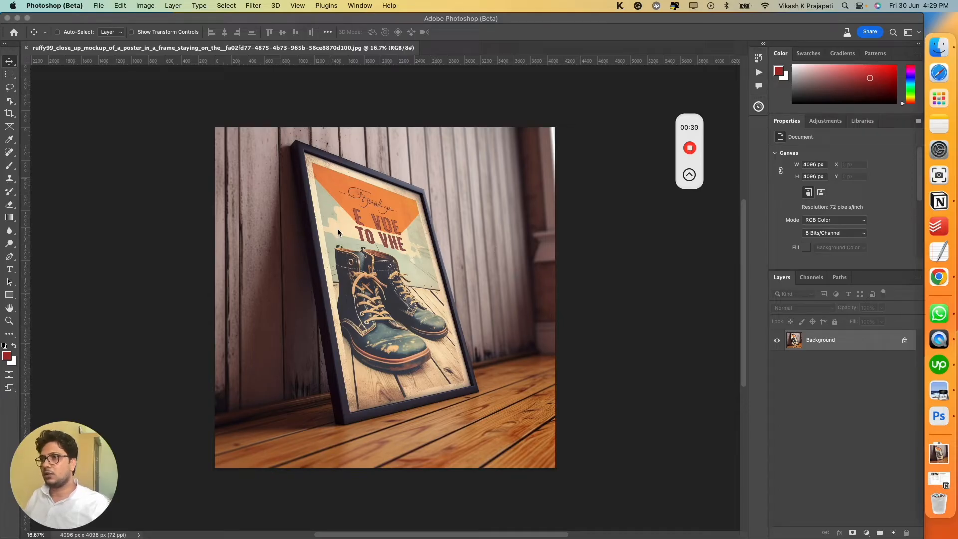
mouse_move(148, 228)
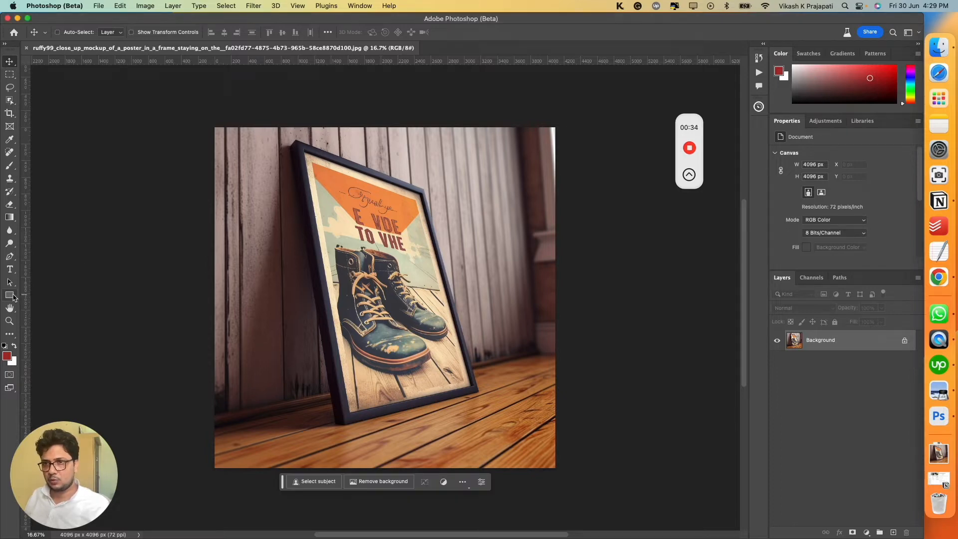
Draw a black rectangle shape over the tilted framed poster with the Rectangle tool.
left_click(10, 295)
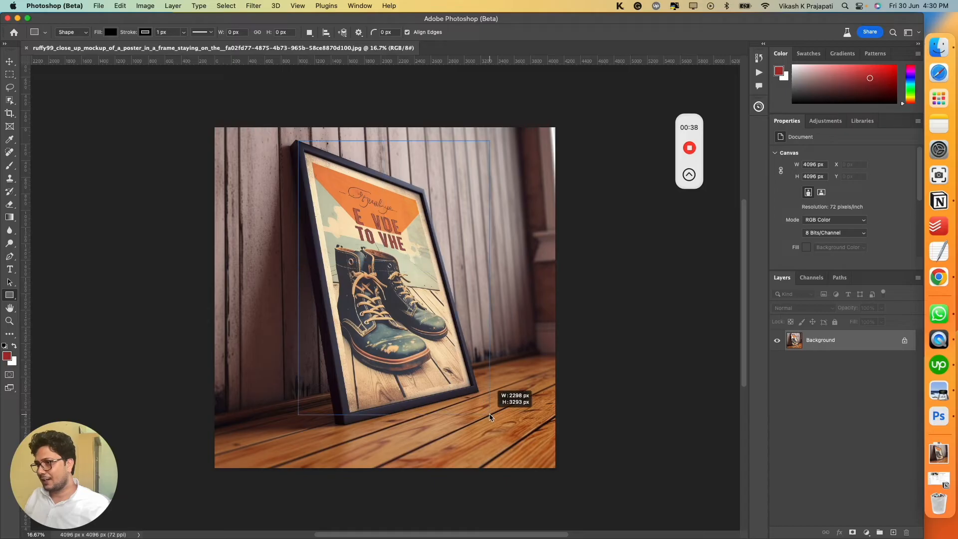
left_click_drag(298, 141, 493, 421)
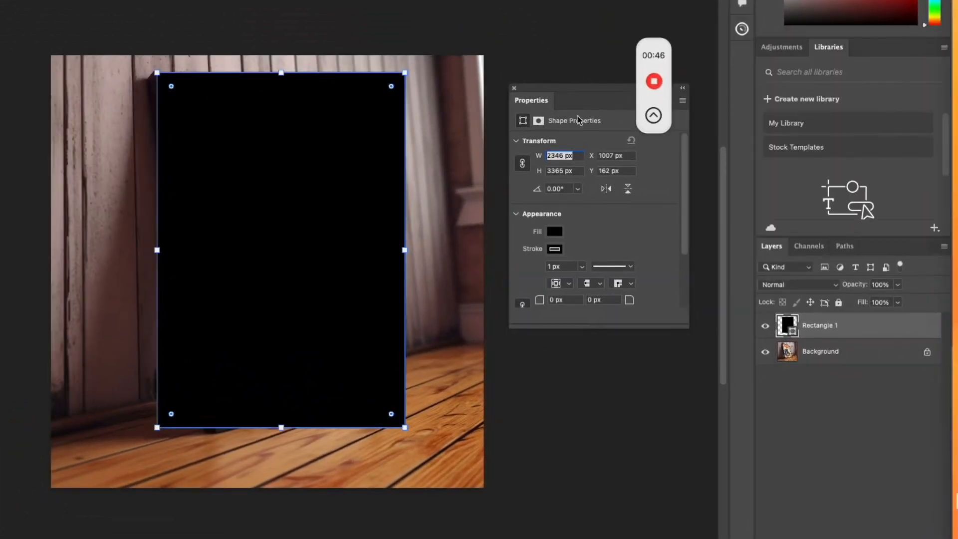
Fill the rectangle white and lower its layer opacity to about 61%.
left_click(555, 231)
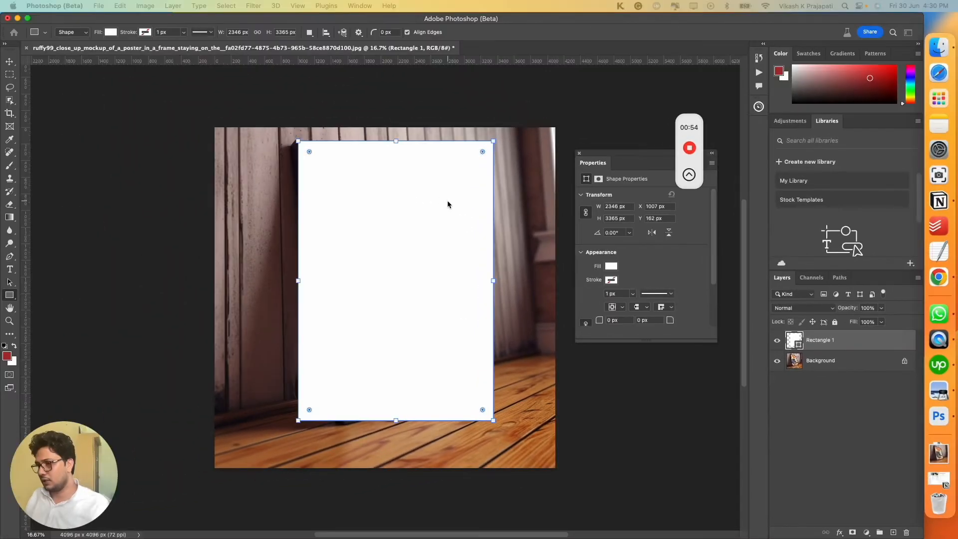
left_click(9, 62)
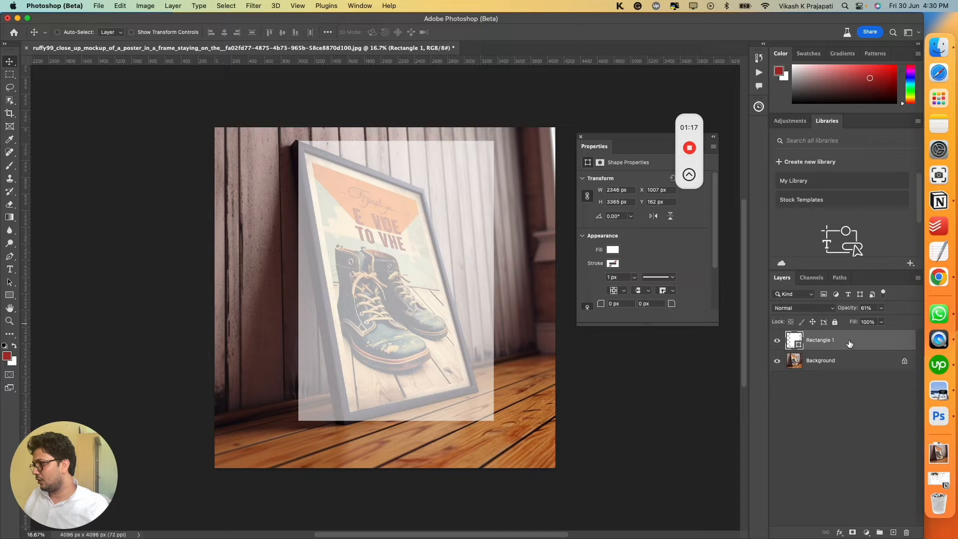
Convert the Rectangle 1 layer to a smart object from its context menu.
right_click(821, 340)
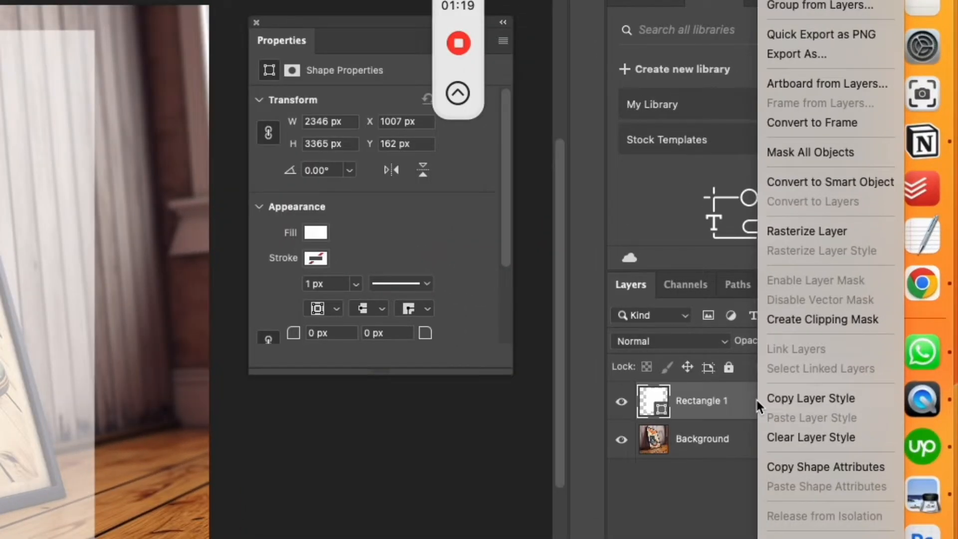
mouse_move(792, 186)
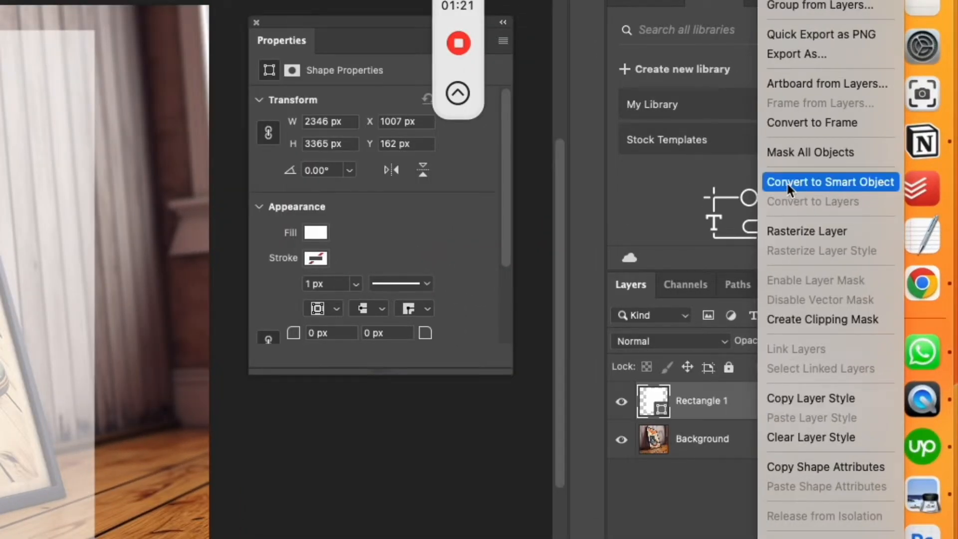
left_click(831, 182)
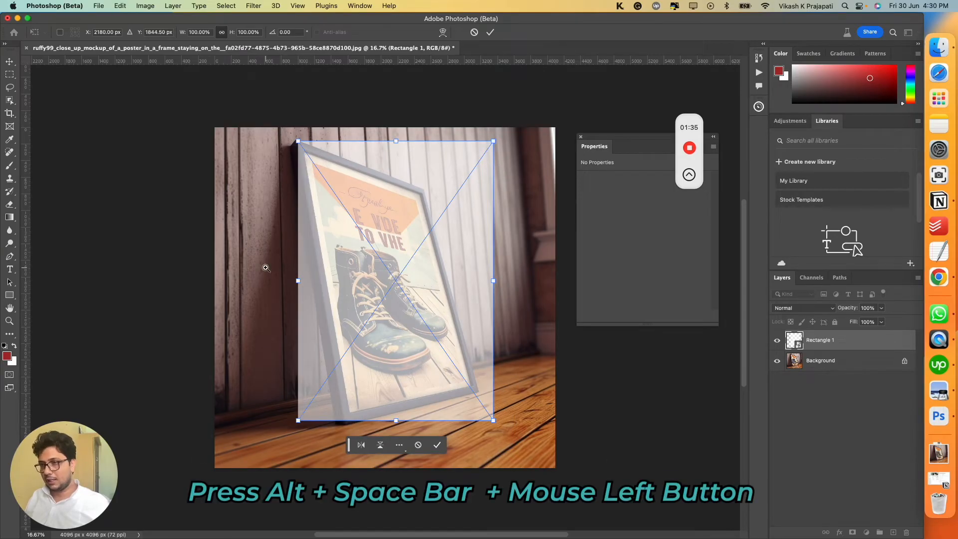
Zoom in on the top of the frame to prepare the distort transform.
left_click(266, 268)
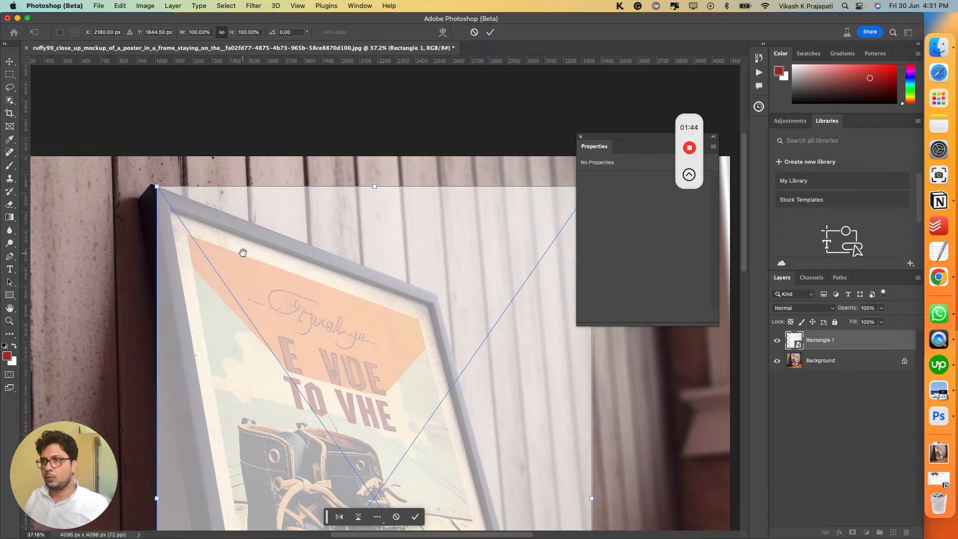
mouse_move(408, 305)
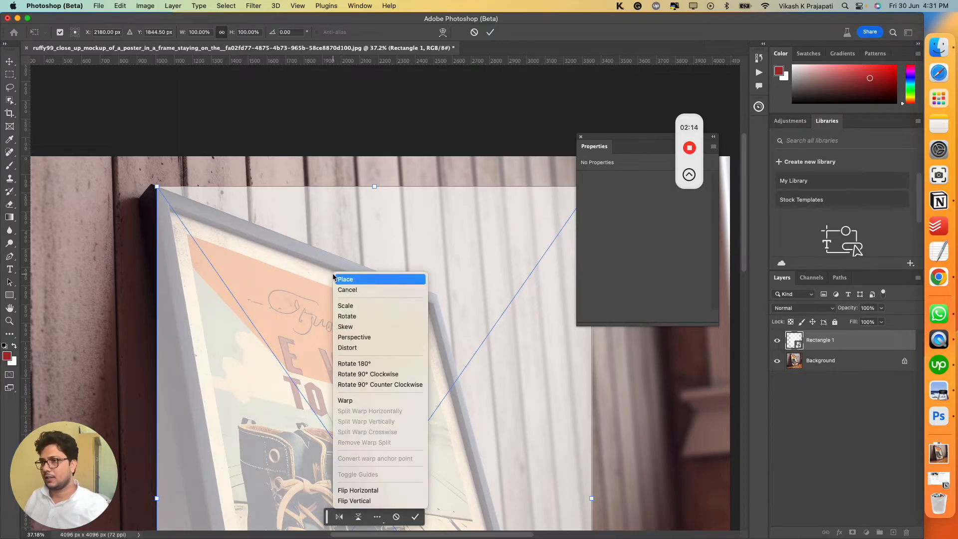
mouse_move(373, 347)
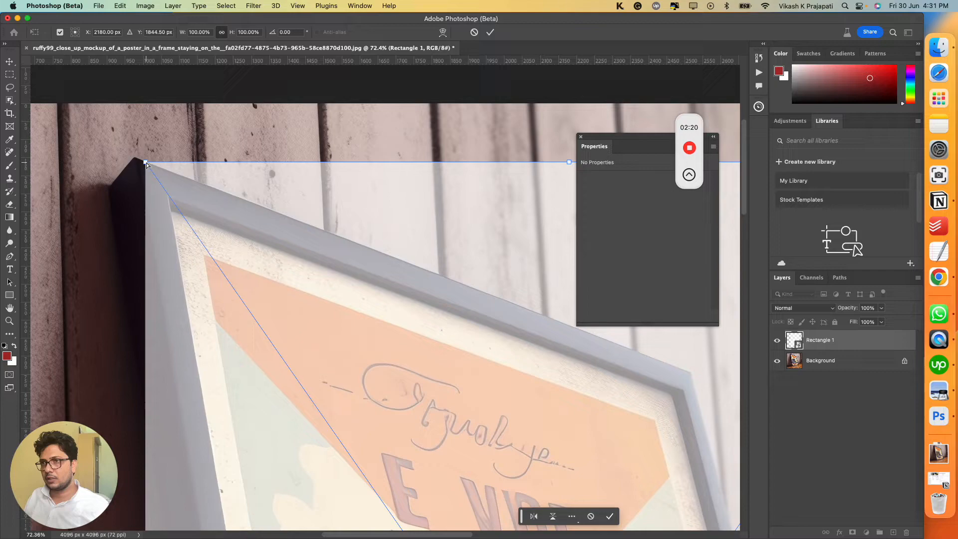
Drag the rectangle's four transform corners onto the frame's inner corners.
left_click_drag(146, 162, 174, 212)
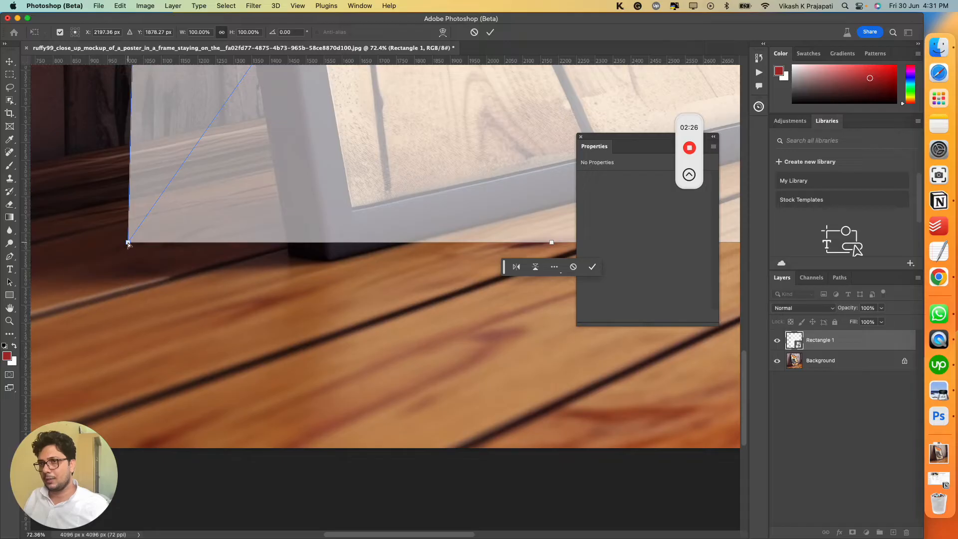
left_click_drag(129, 243, 355, 208)
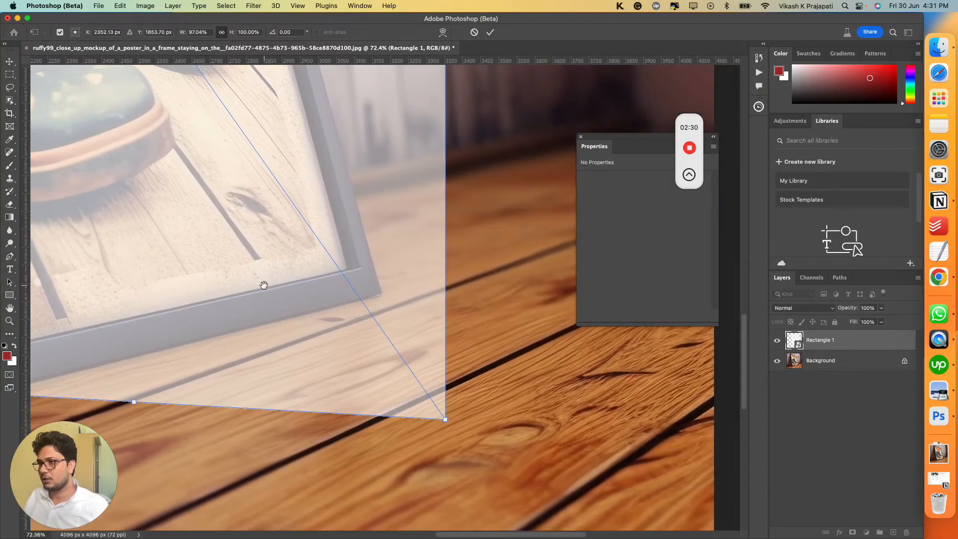
left_click_drag(444, 420, 365, 276)
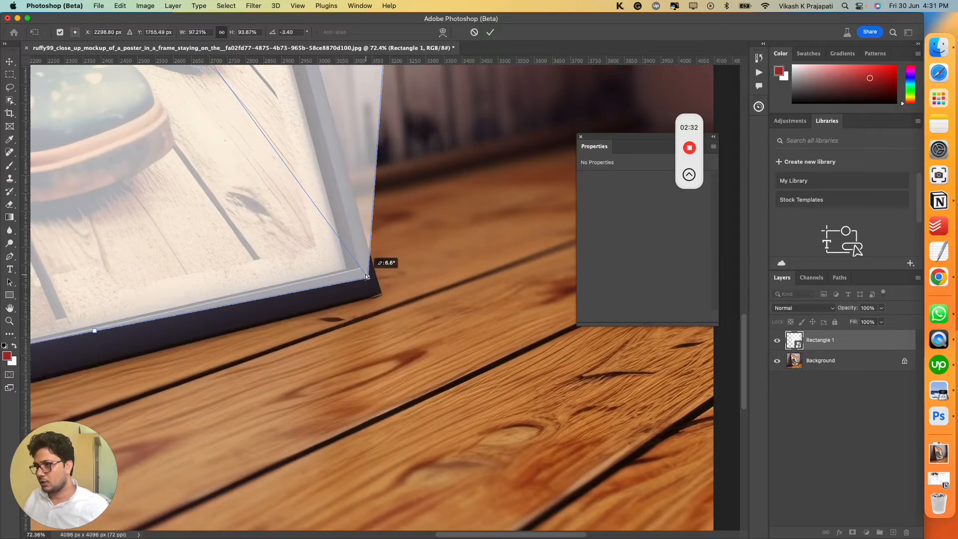
left_click_drag(365, 276, 345, 269)
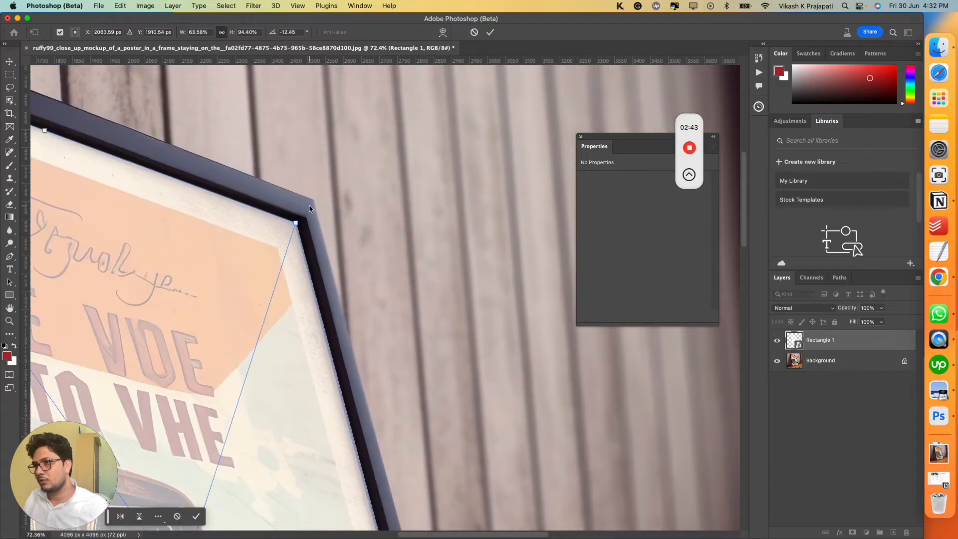
left_click_drag(311, 207, 298, 225)
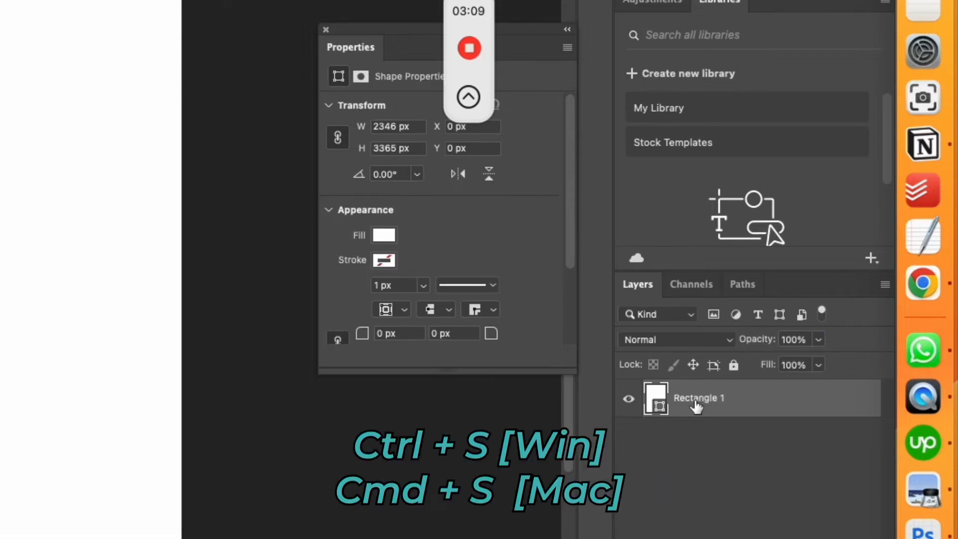
Close and save the smart object contents so the placeholder shows solid white.
key("Ctrl+W")
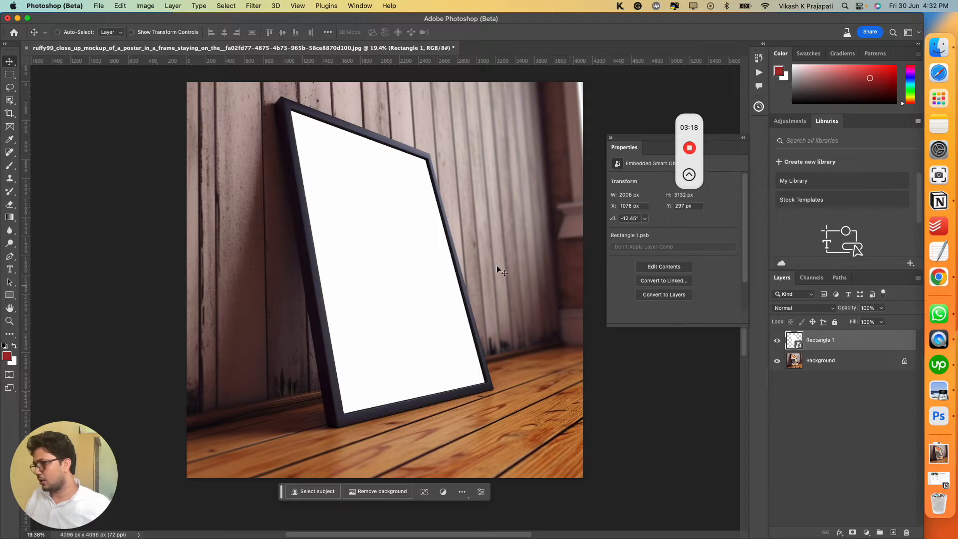
mouse_move(361, 165)
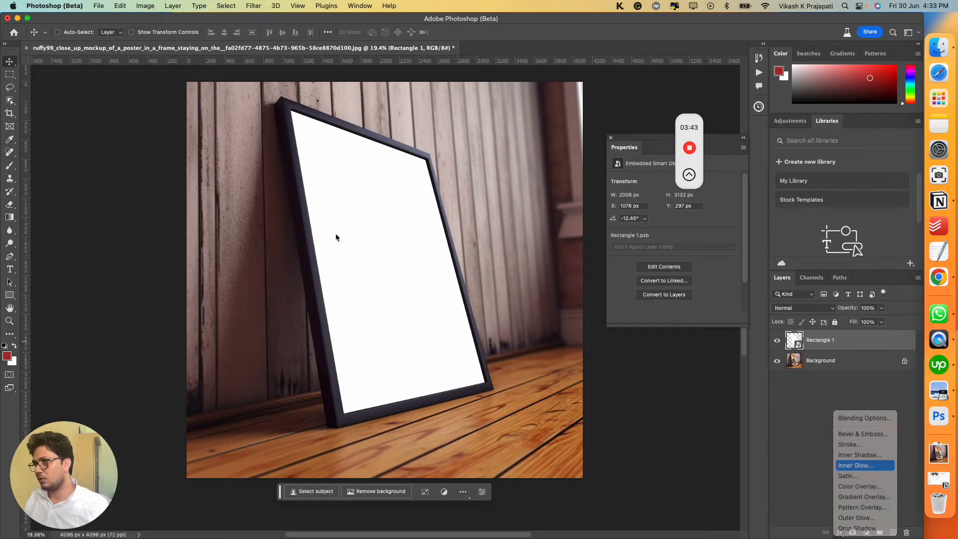
Apply a black Inner Glow at 44% opacity with 0% noise to the placeholder.
left_click(855, 465)
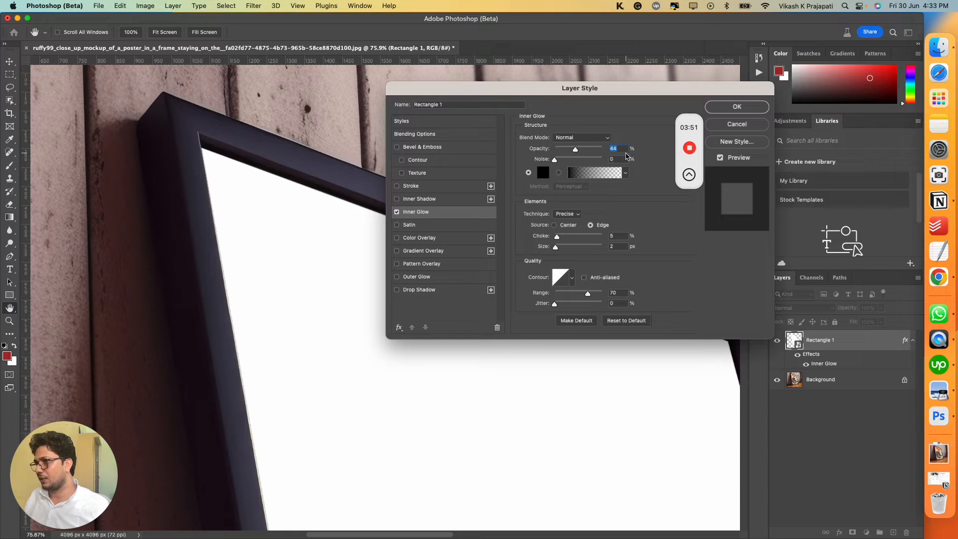
left_click(543, 172)
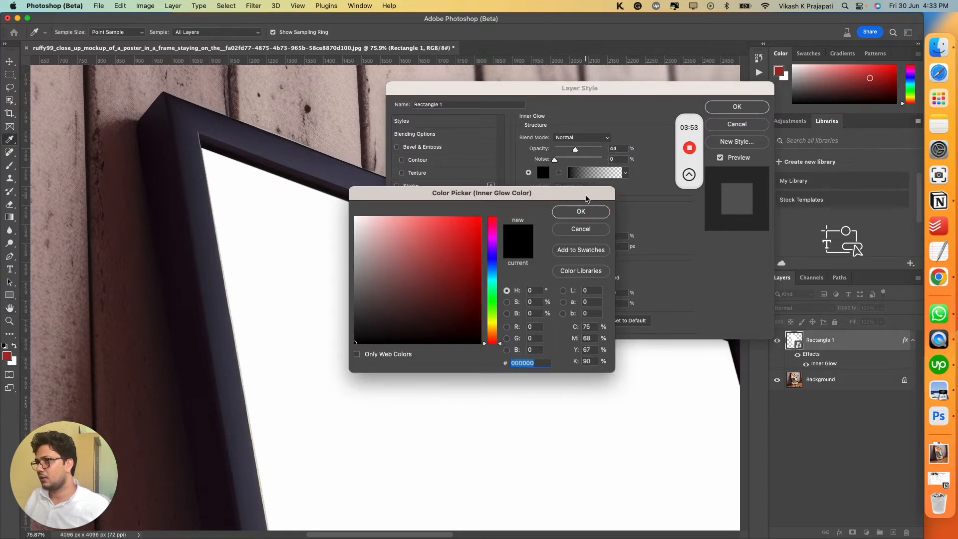
left_click(581, 211)
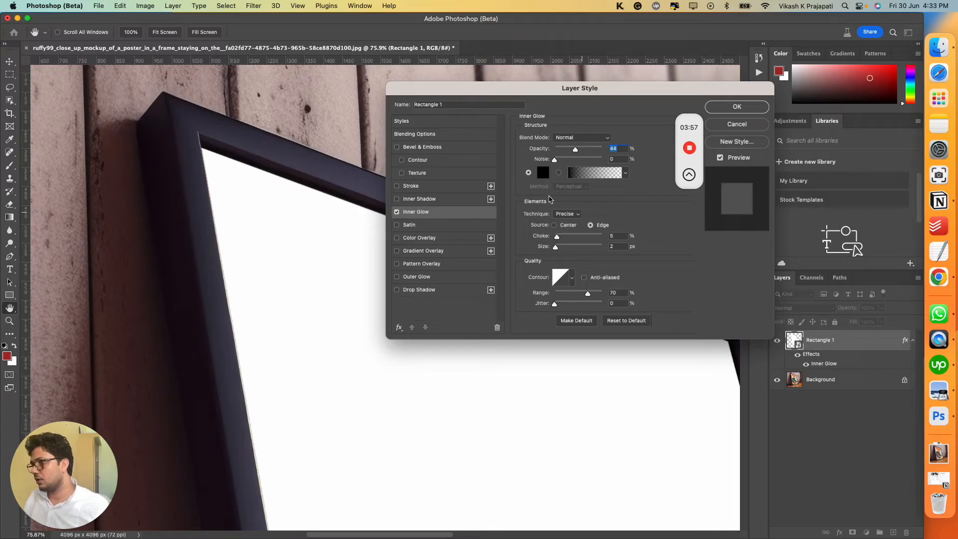
left_click_drag(554, 159, 584, 159)
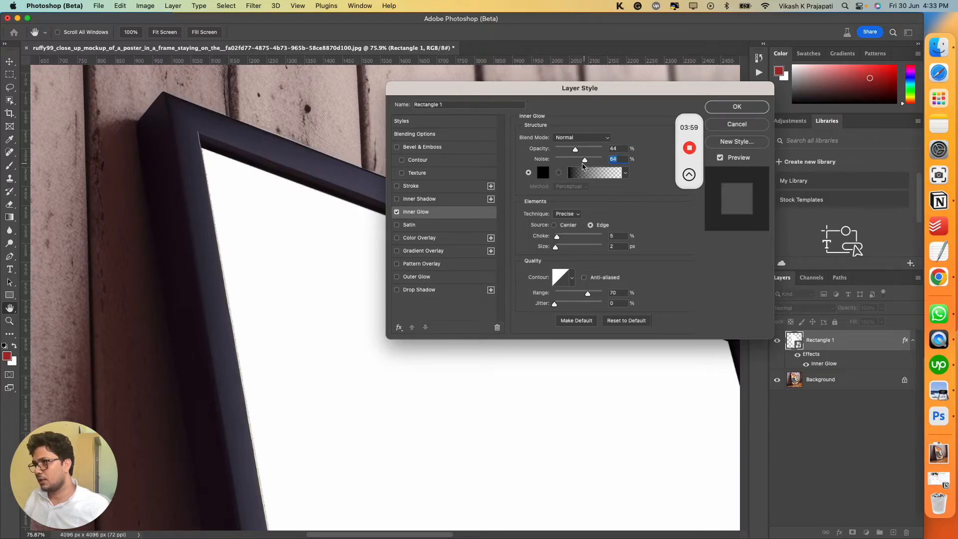
left_click_drag(584, 159, 554, 159)
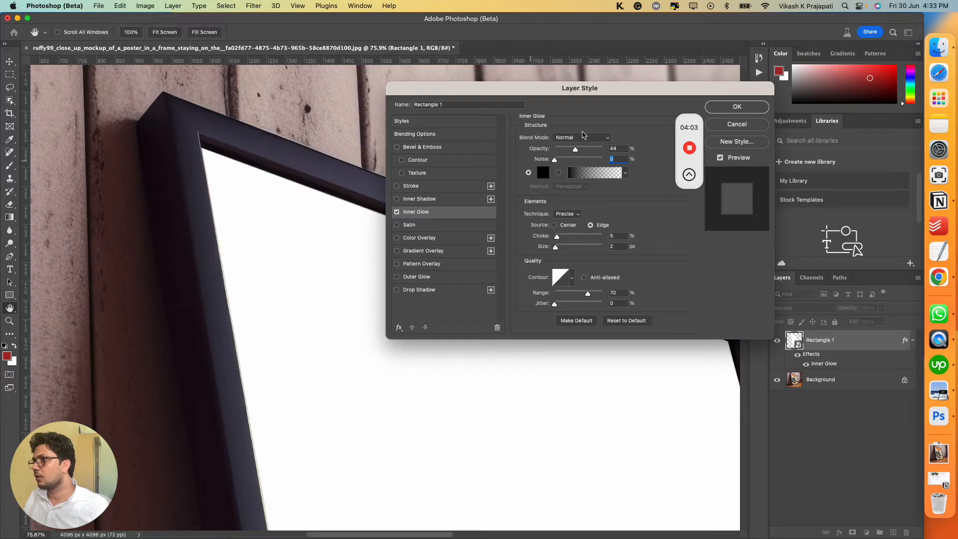
mouse_move(546, 262)
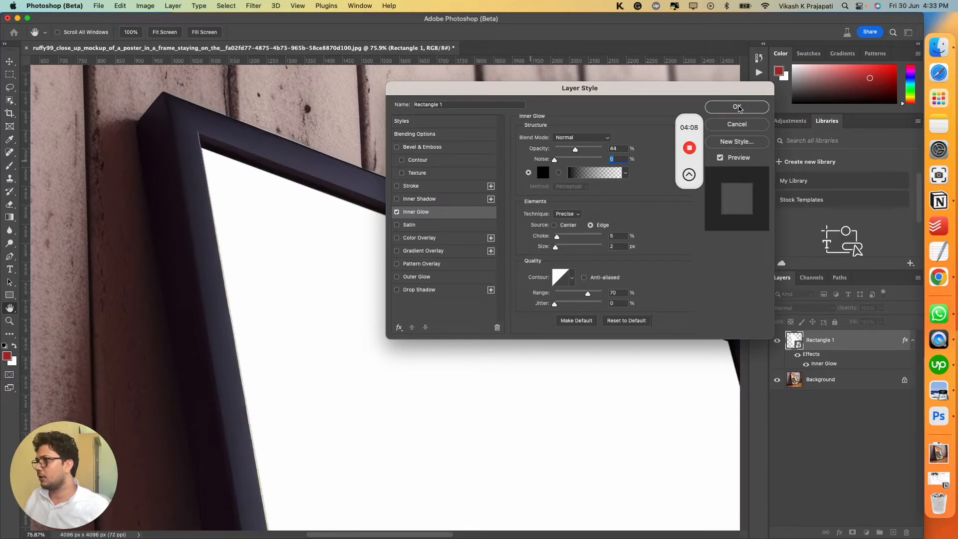
left_click(737, 107)
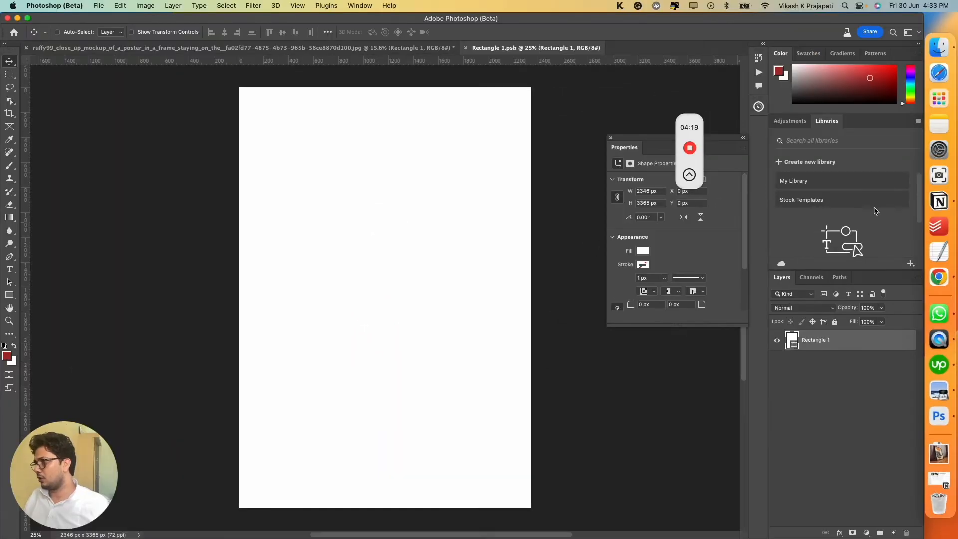
mouse_move(858, 61)
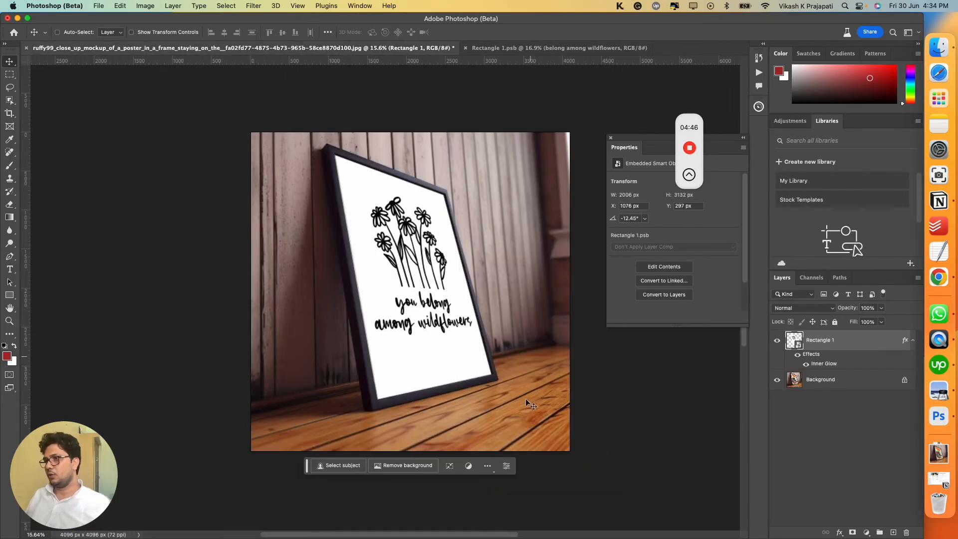
mouse_move(353, 338)
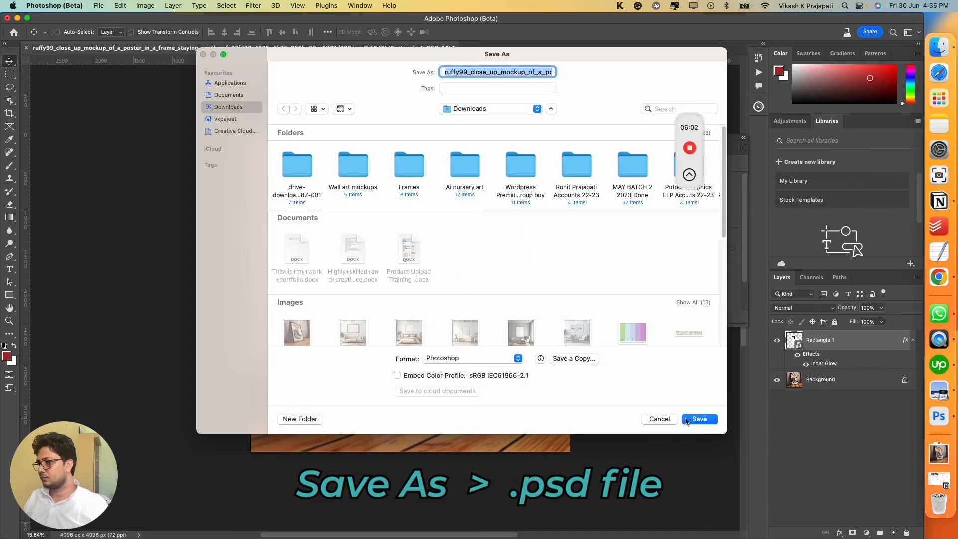
Save the wildflower frame mockup as a Photoshop file in Downloads.
left_click(699, 419)
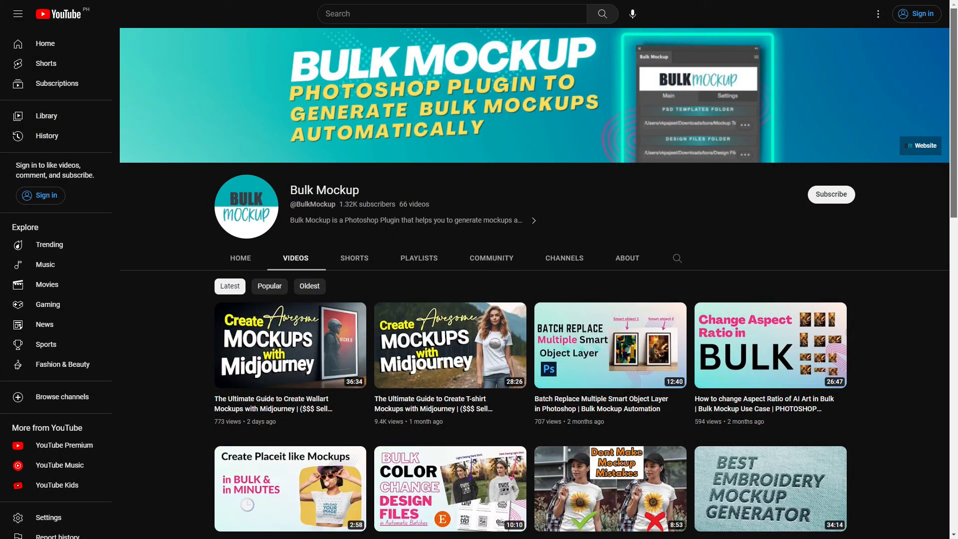
scroll("down", 3)
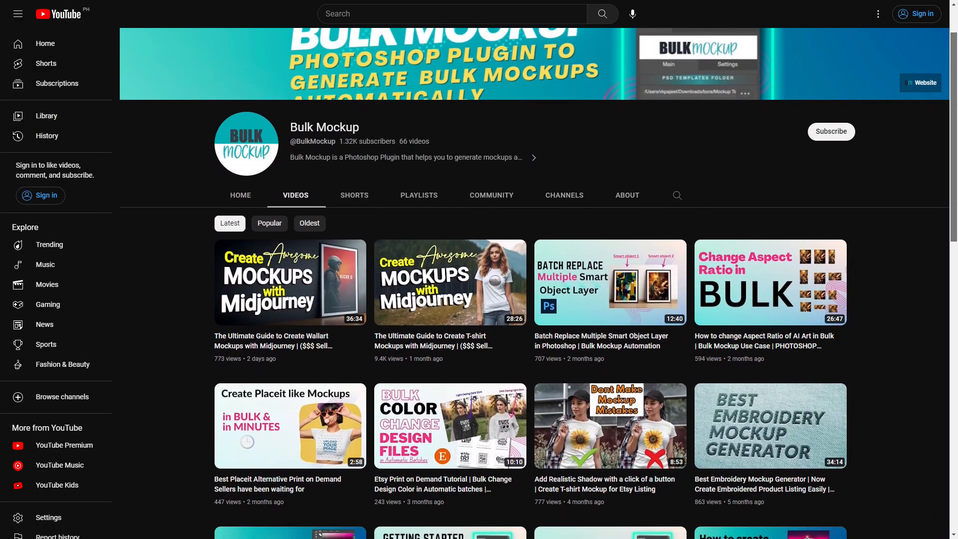
scroll("down", 3)
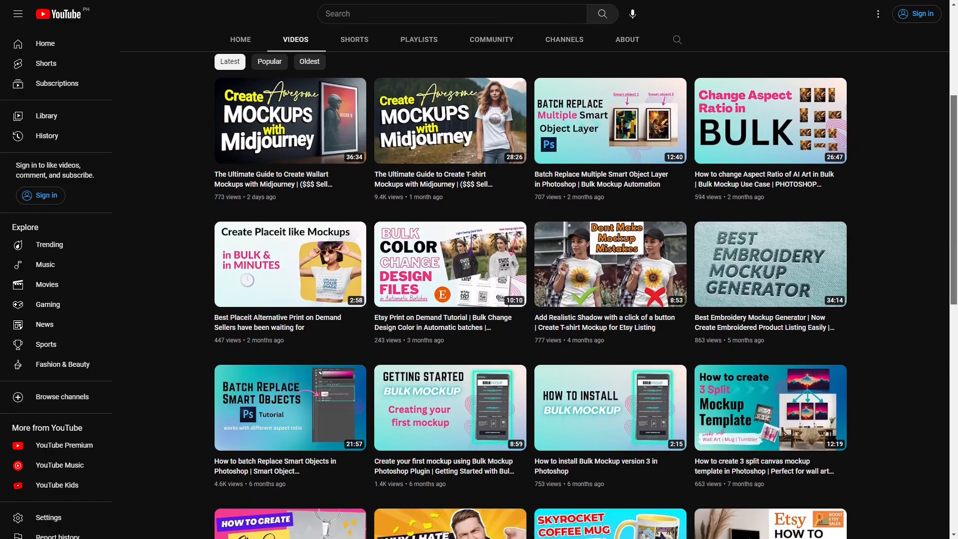